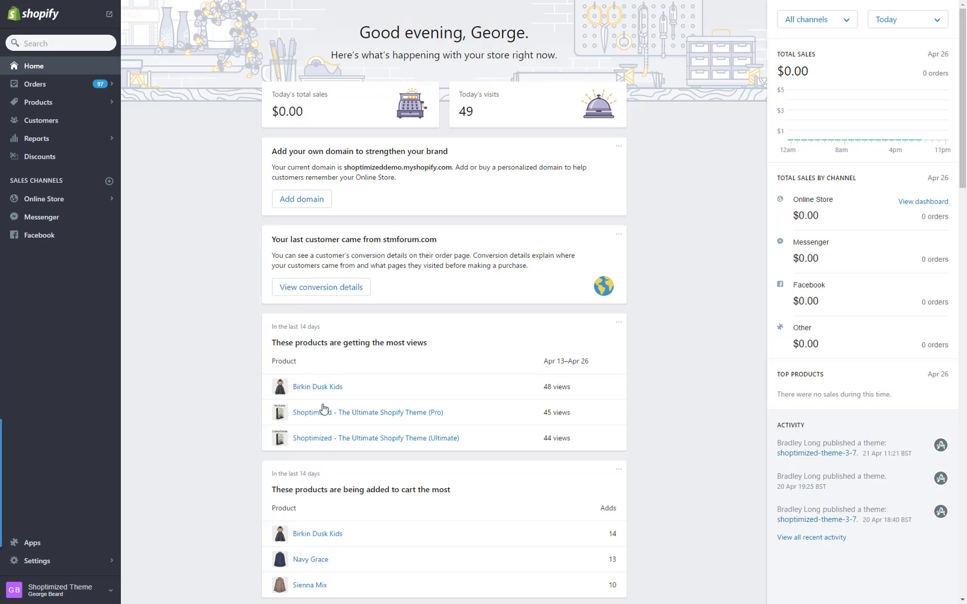
mouse_move(389, 435)
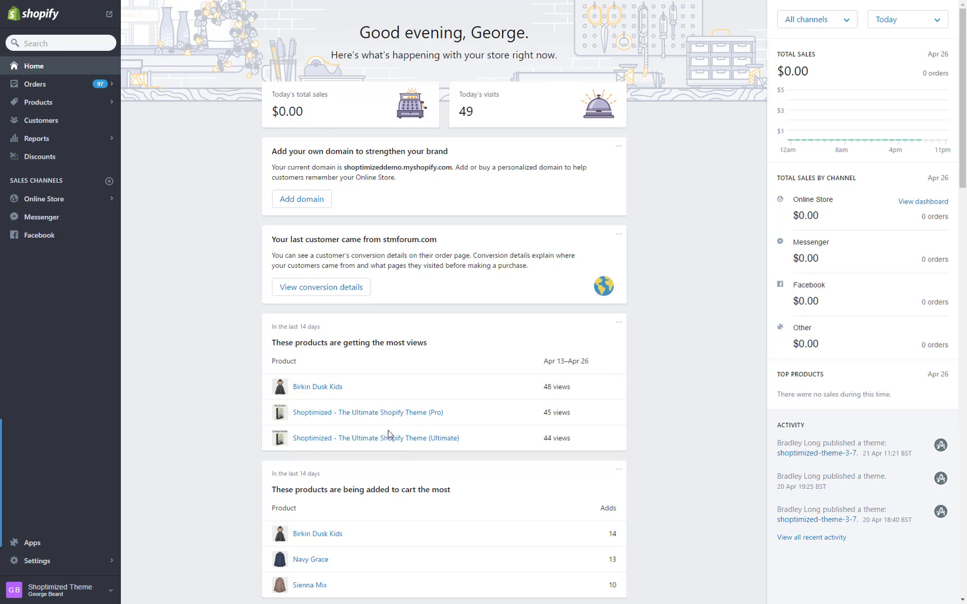
mouse_move(171, 296)
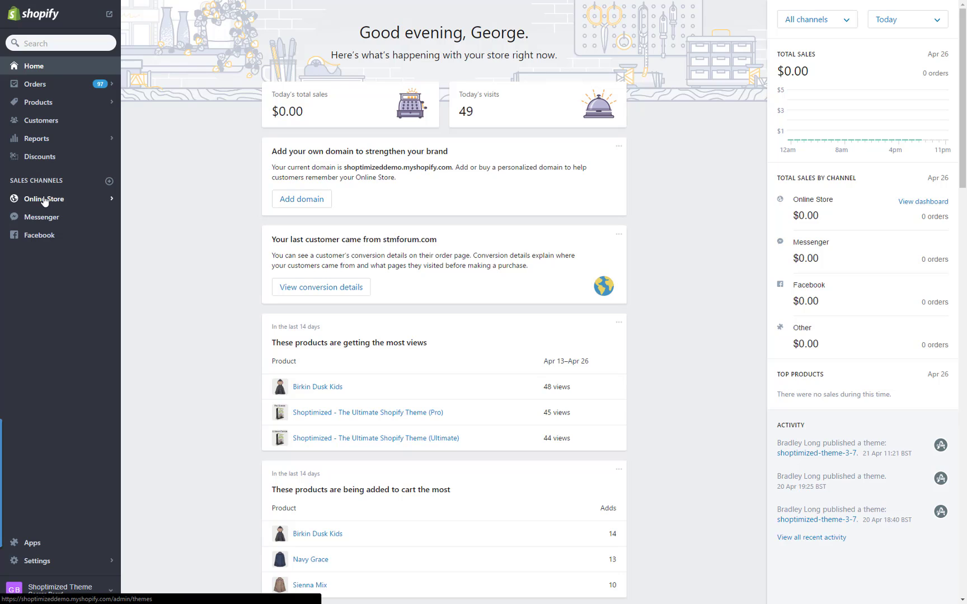
Go to Online Store > Themes to list the existing Shoptimized themes
click(45, 198)
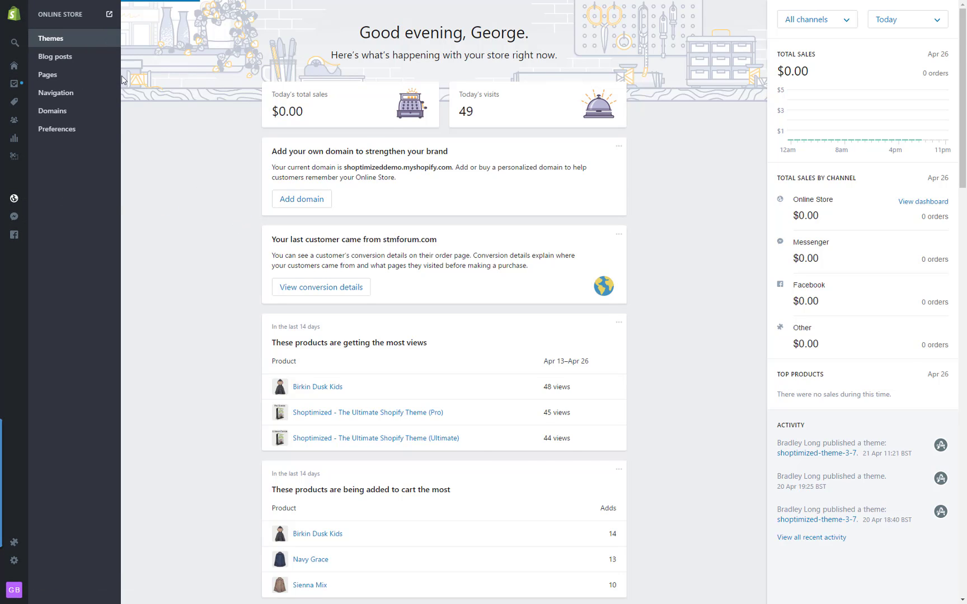
click(52, 38)
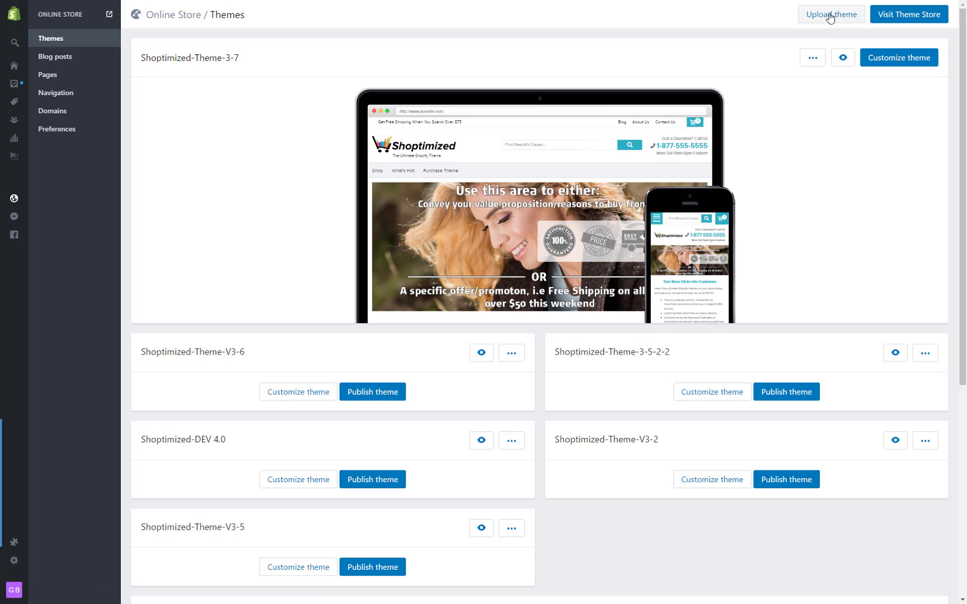
Attach 'Shoptimized Theme 4.0 - Final.zip' from the Desktop to the Upload theme form
click(830, 14)
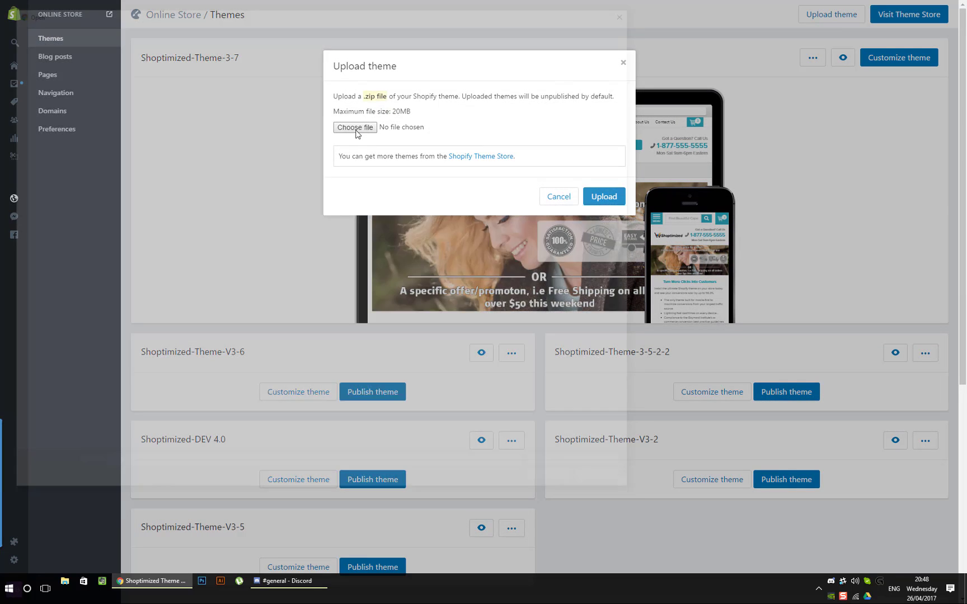
click(355, 127)
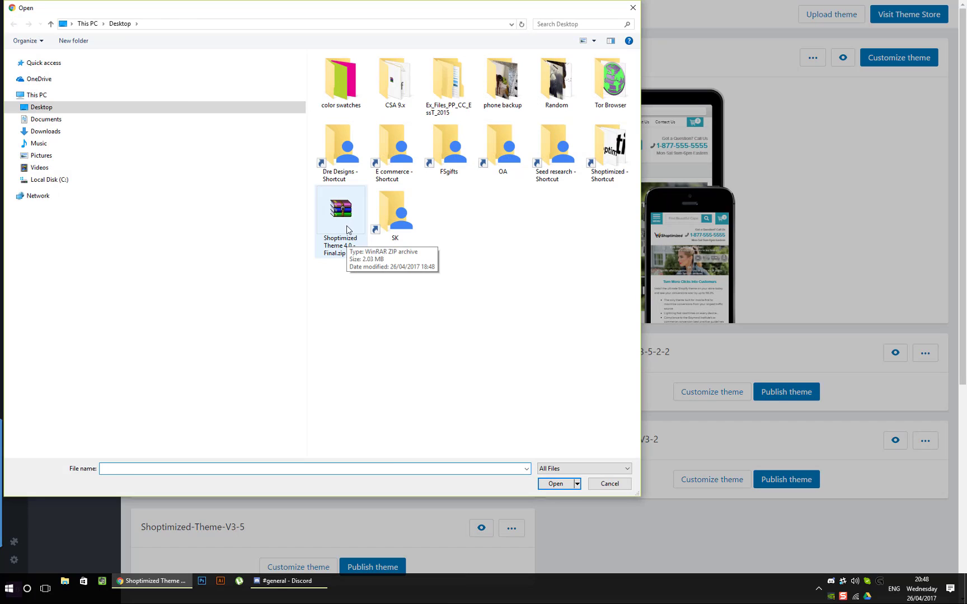
click(339, 209)
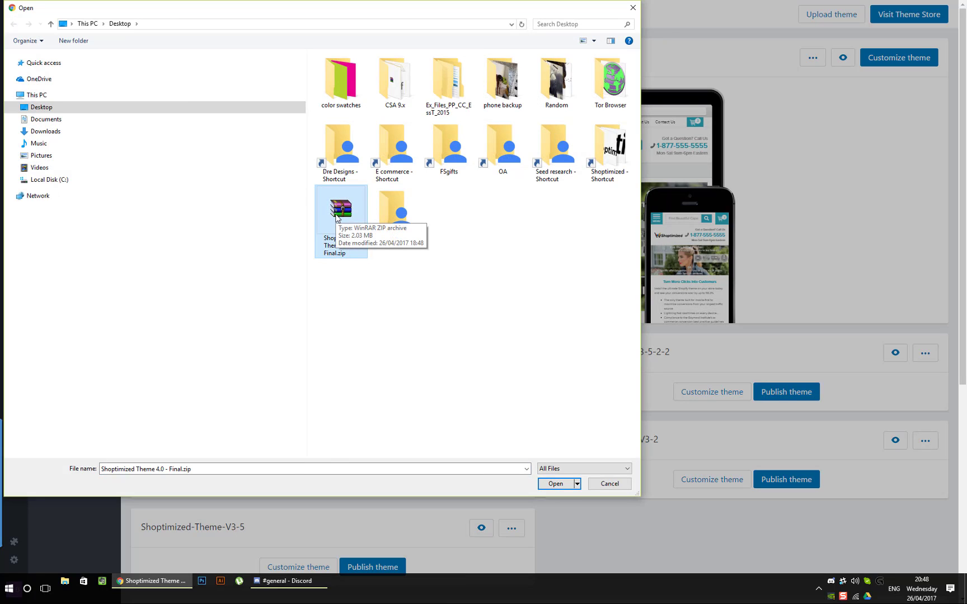
click(554, 484)
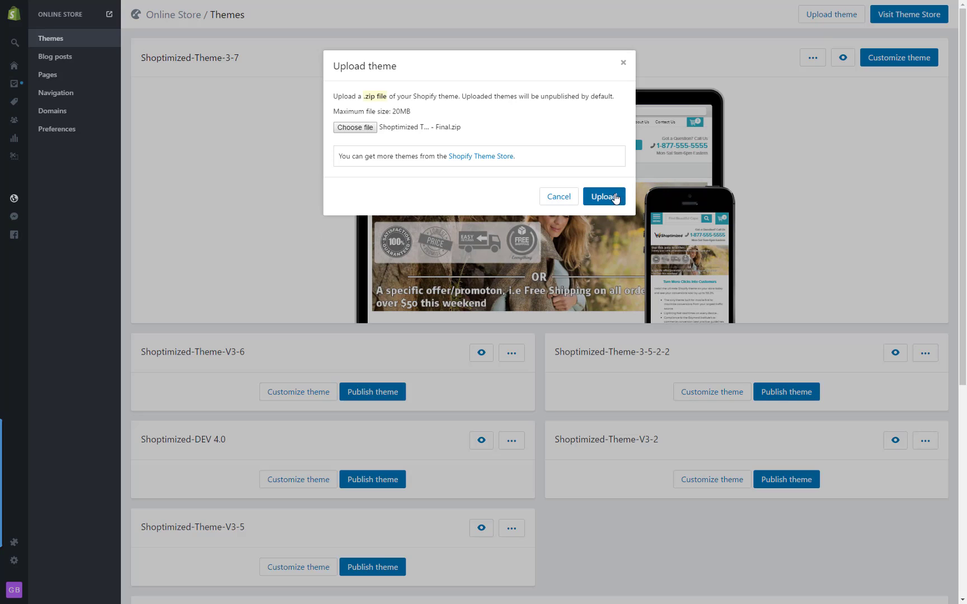
Upload the zip to create the Shoptimized-Theme-4-0-Final theme
click(604, 196)
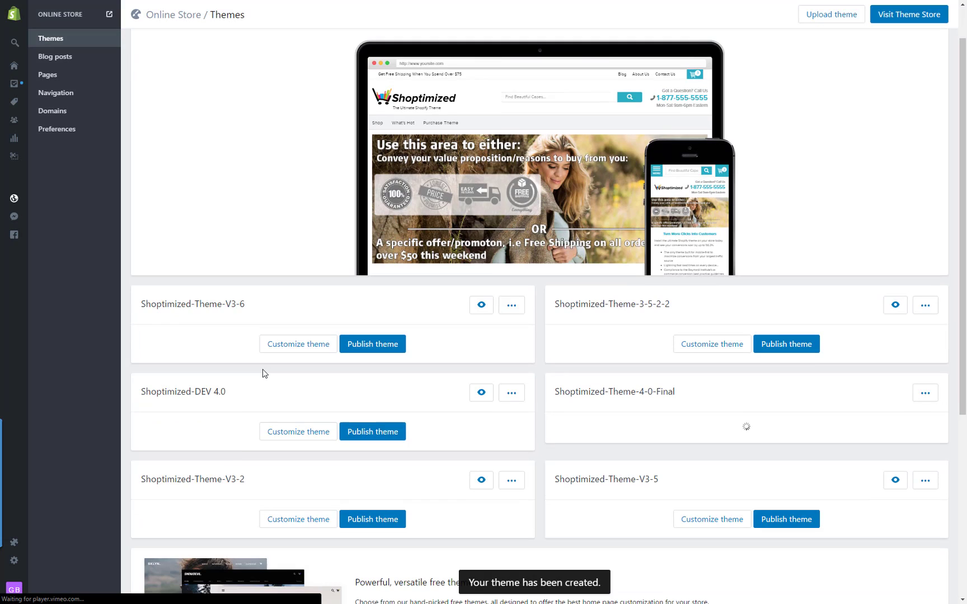
scroll(up, 3)
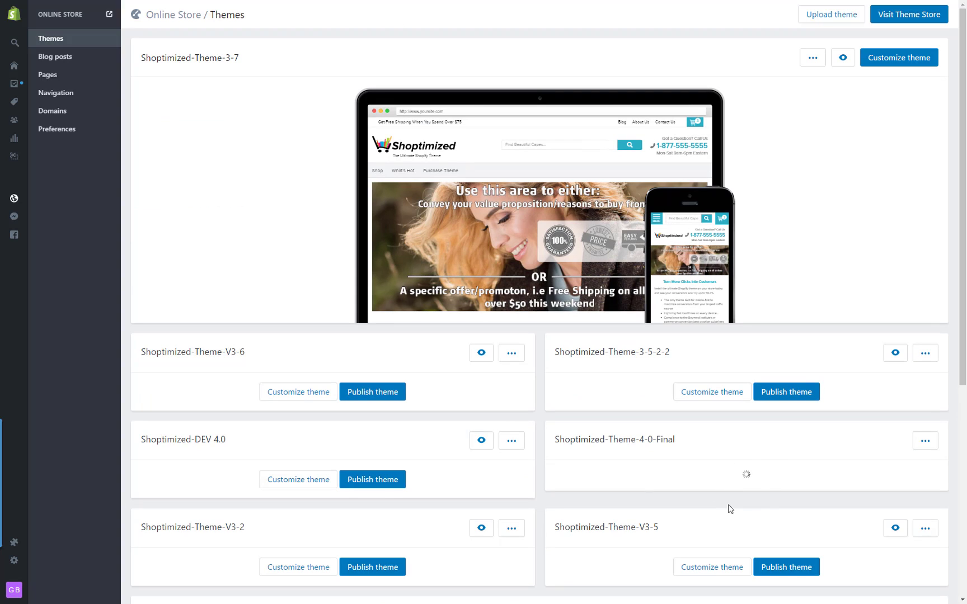
mouse_move(773, 474)
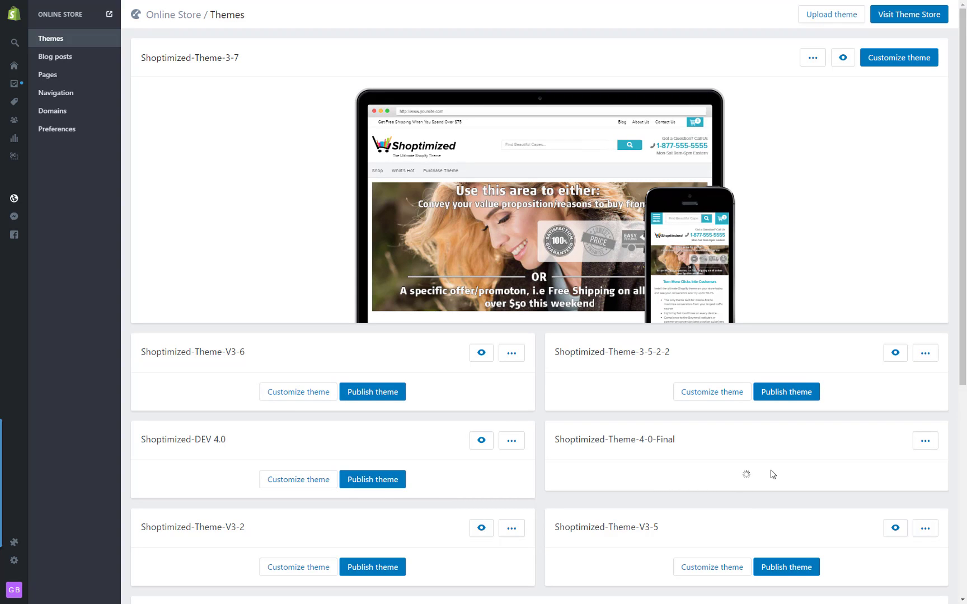